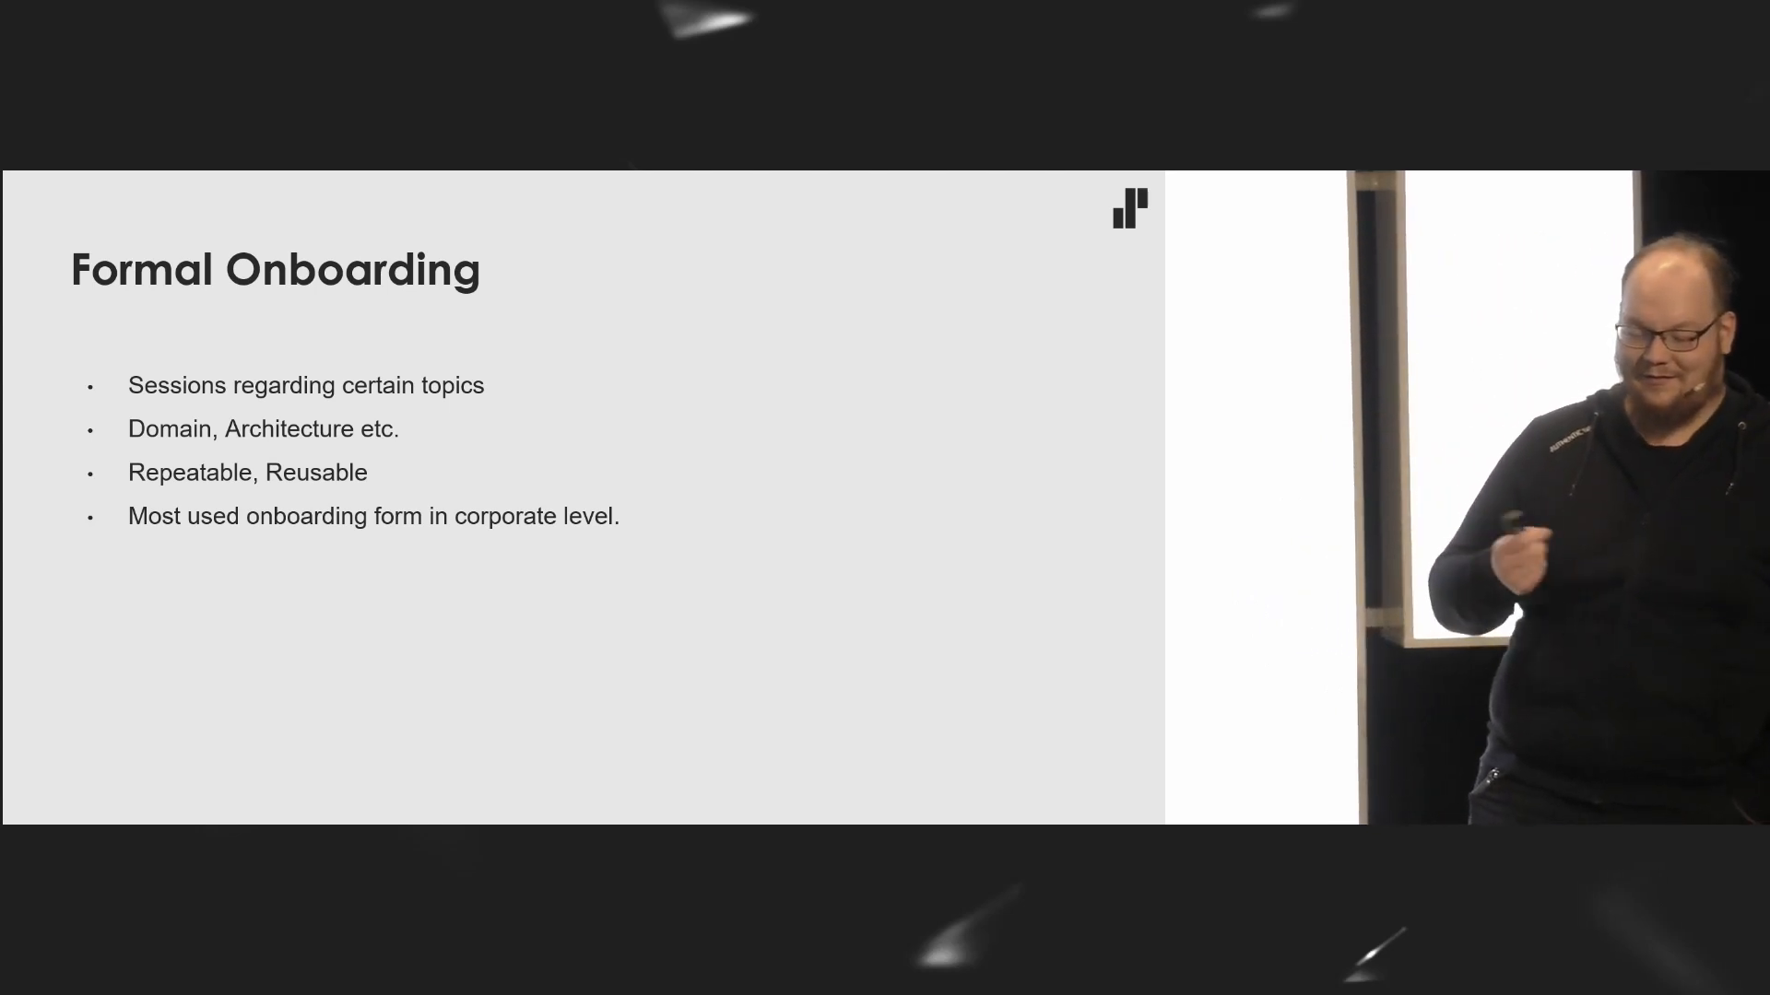
{"action": "key", "text": "right"}
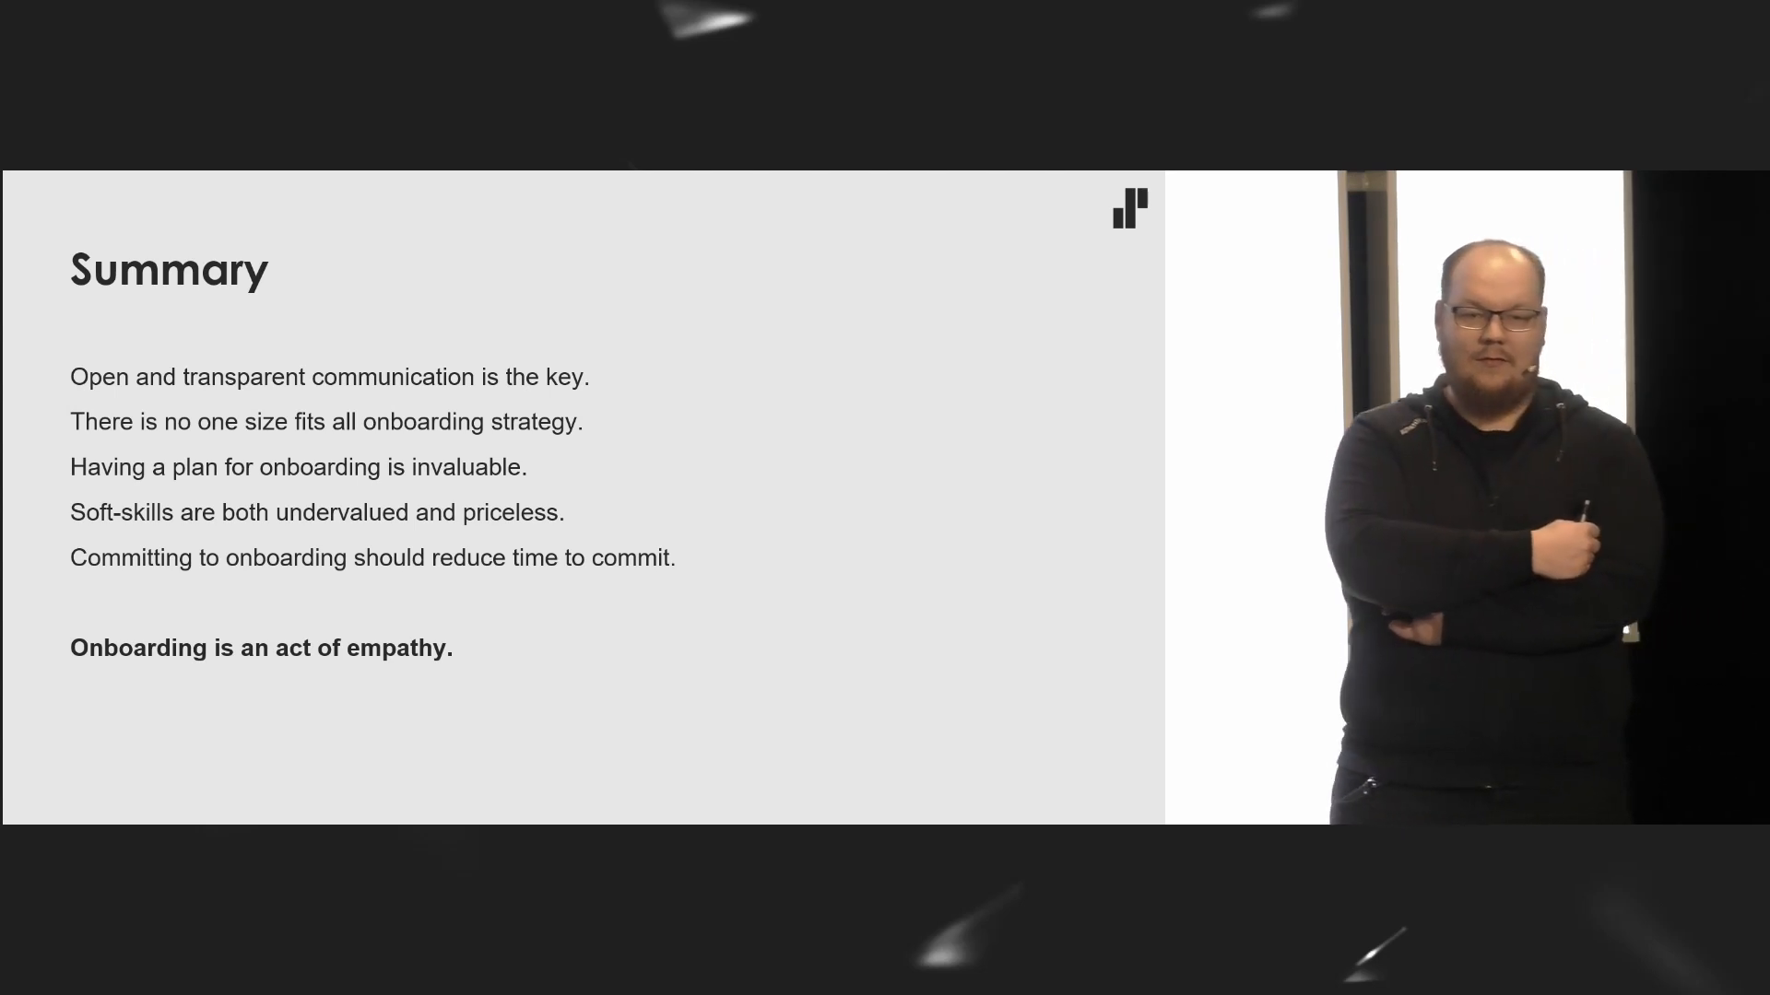